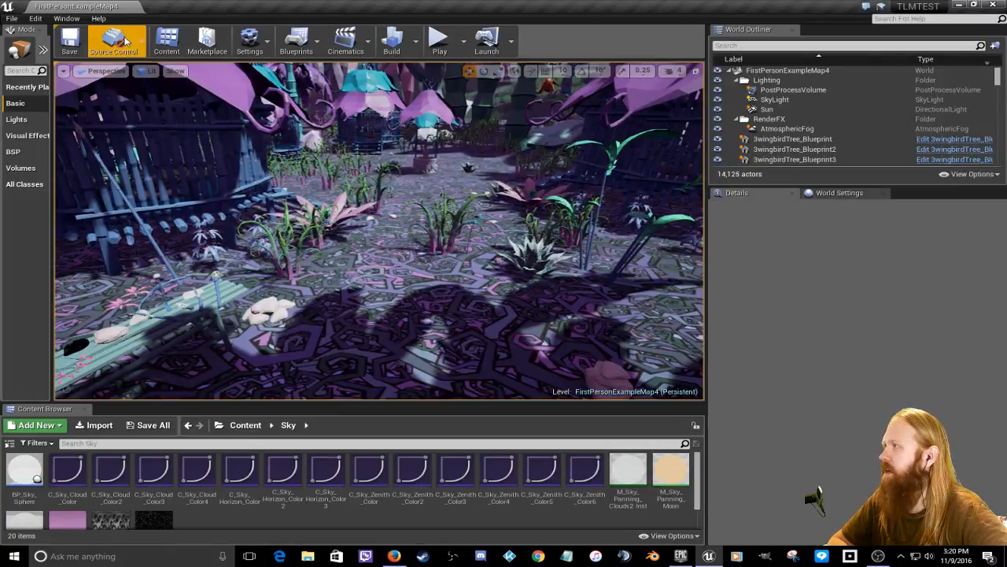
{"action": "mouse_move", "coordinate": [439, 38]}
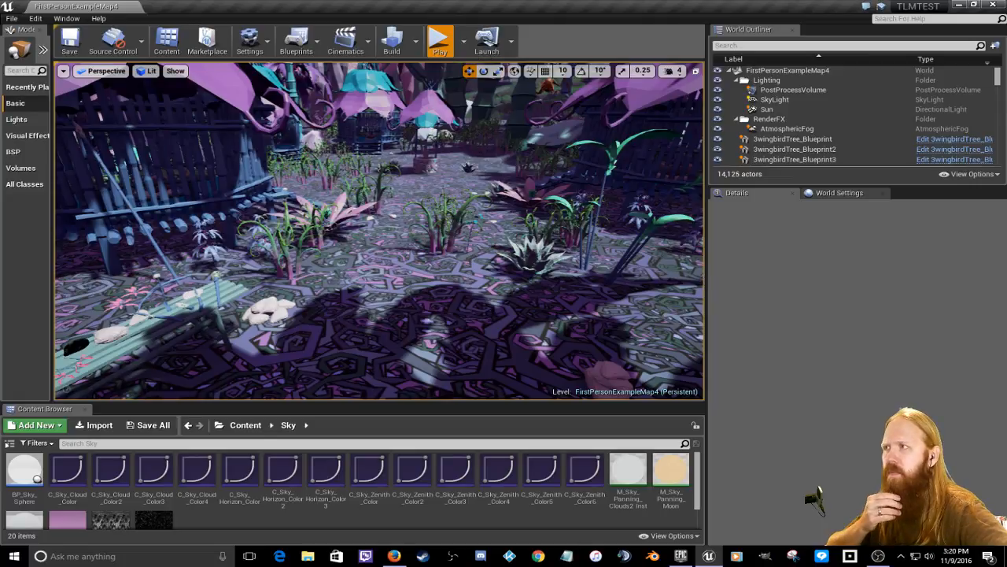
Start playing the forest level in the editor and resume past the pause menu
{"action": "left_click", "coordinate": [439, 39]}
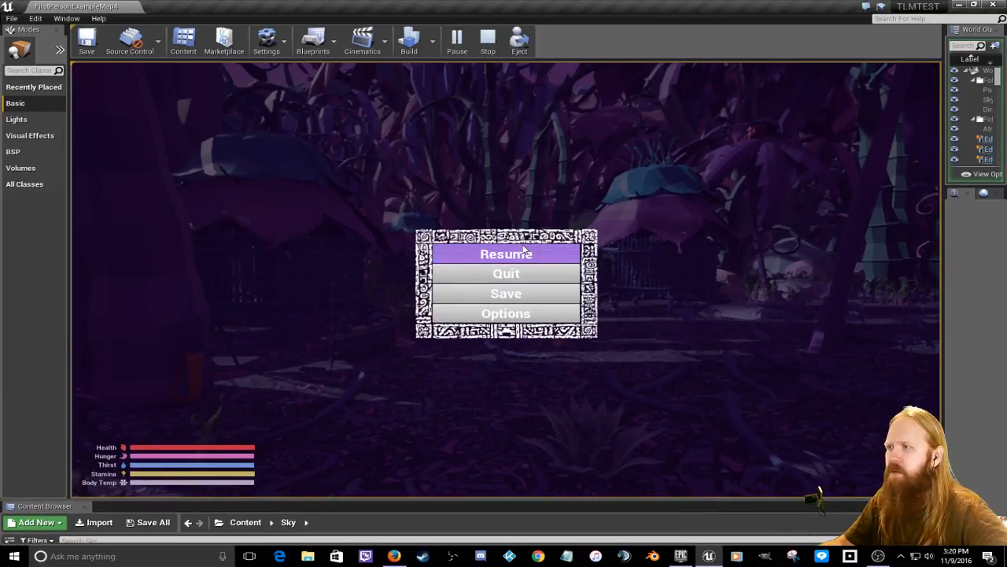
{"action": "left_click", "coordinate": [507, 254]}
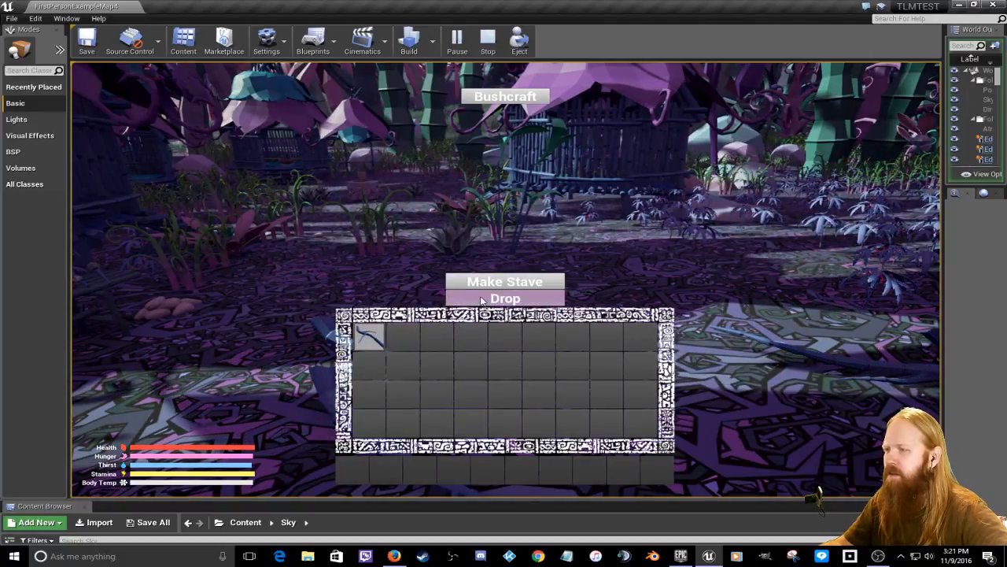
{"action": "left_click", "coordinate": [505, 297]}
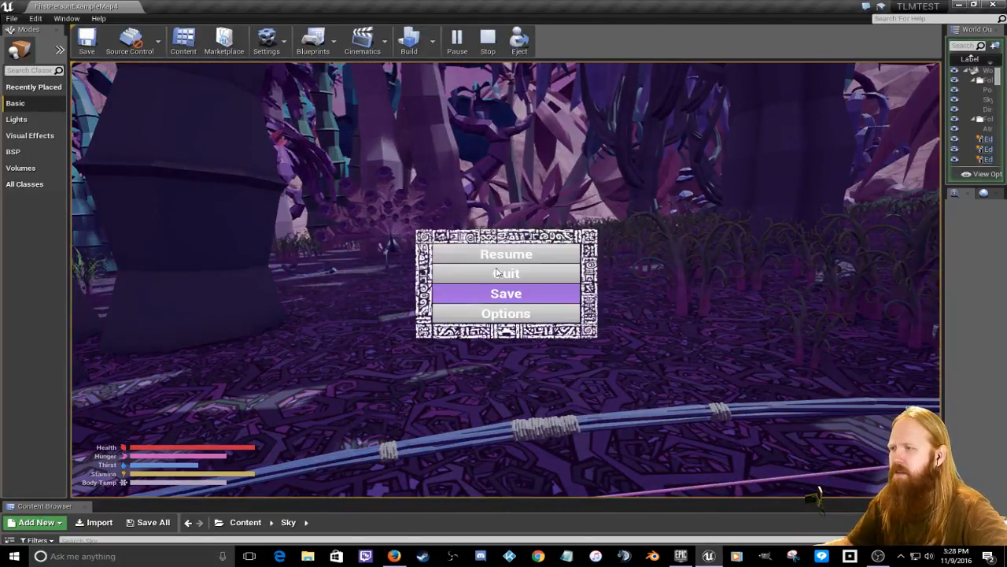
Resume the game from the pause menu
{"action": "left_click", "coordinate": [507, 253]}
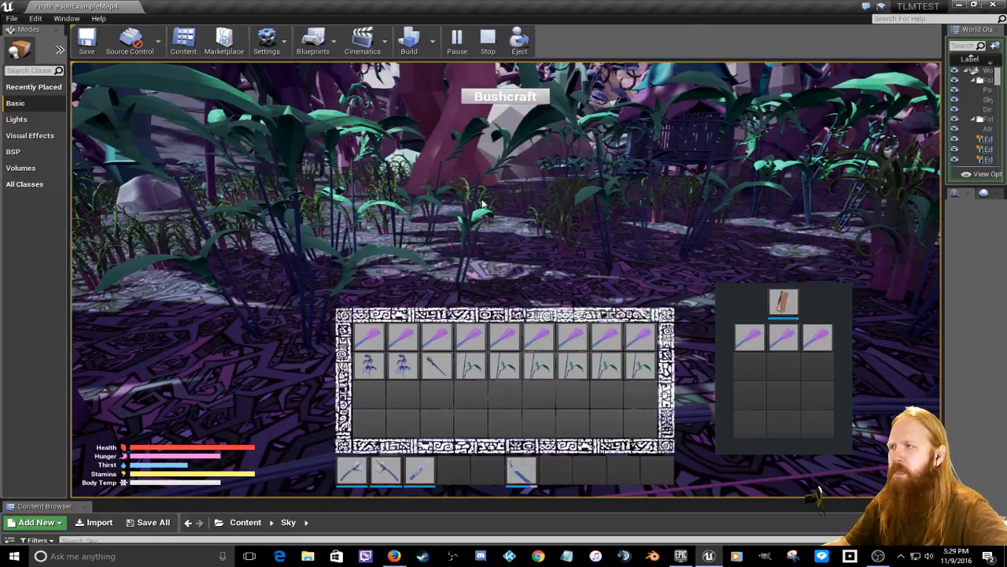
Select a tab in the Bushcraft crafting panel
{"action": "left_click", "coordinate": [505, 96]}
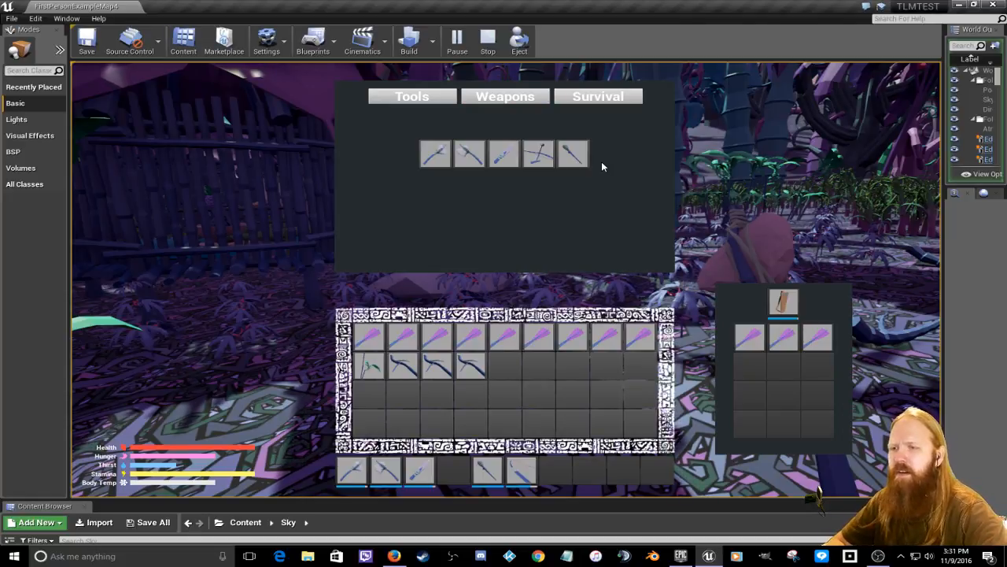
{"action": "mouse_move", "coordinate": [557, 204]}
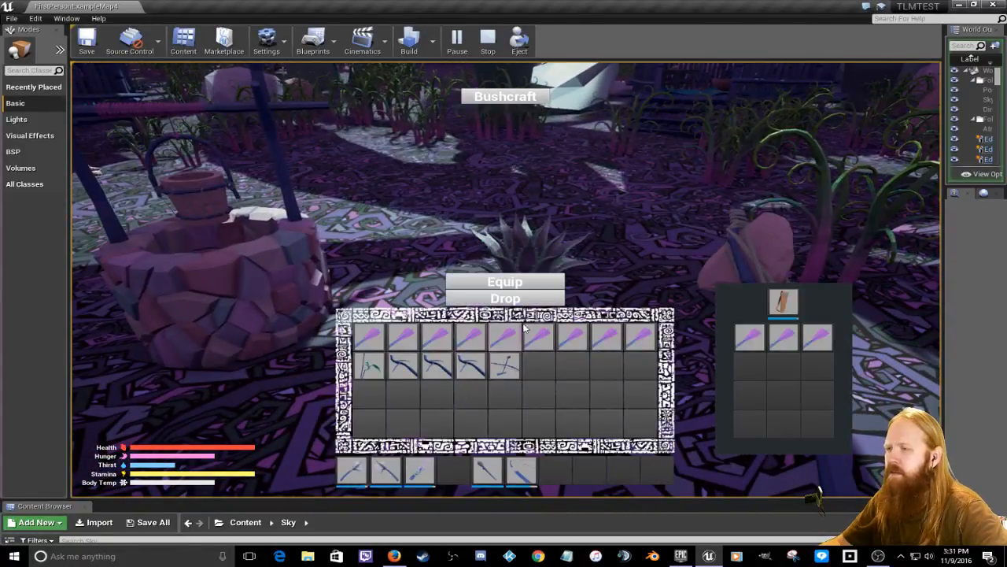
Show the Survival recipes and select the Campfire to view its materials
{"action": "left_click", "coordinate": [503, 96]}
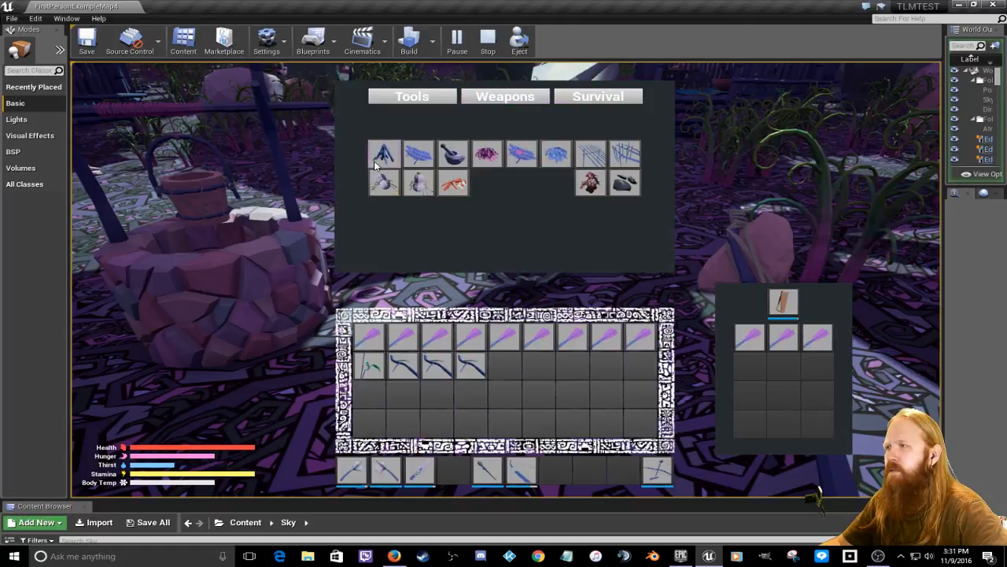
{"action": "left_click", "coordinate": [384, 152]}
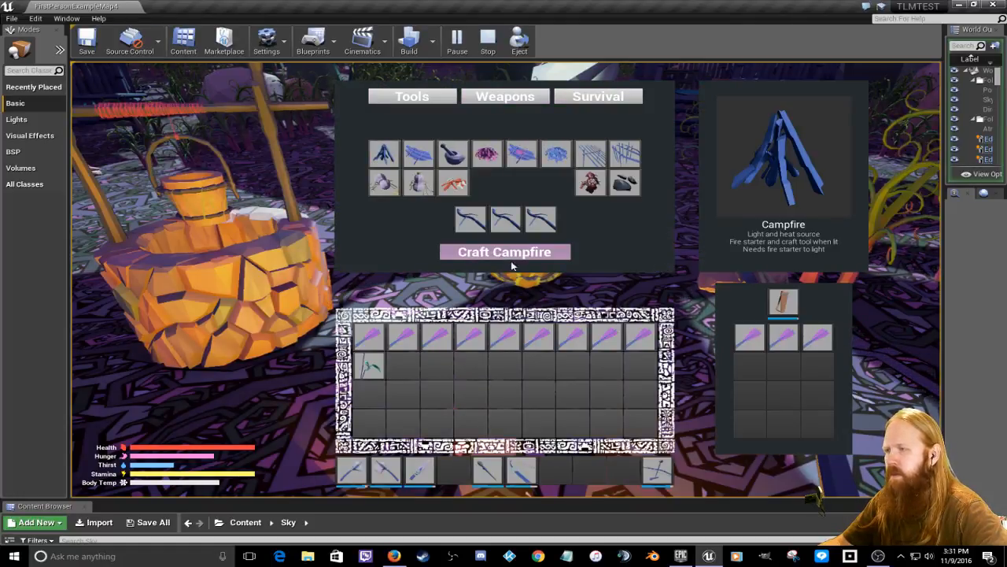